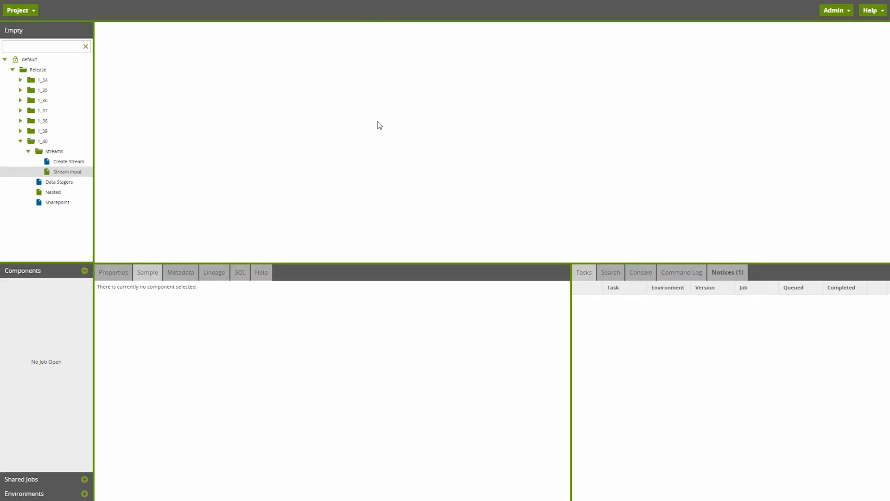
mouse_move(200, 95)
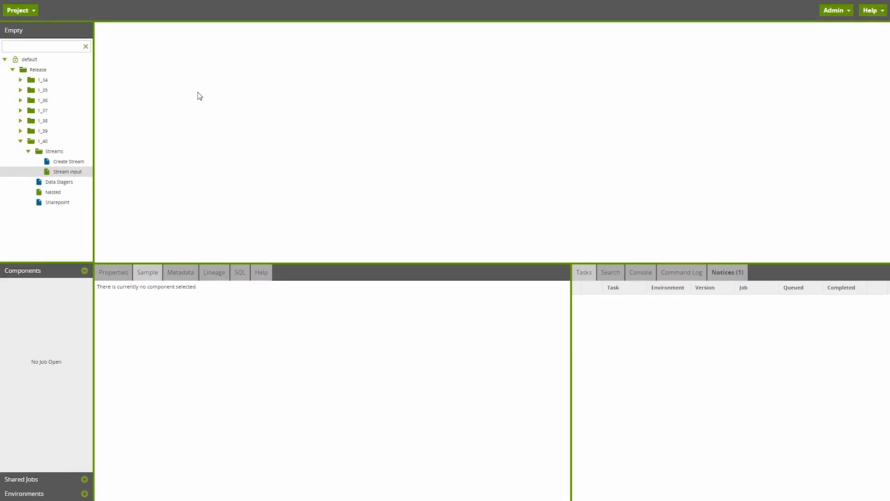
Step: Show the Git Integration dialog for the Empty project via the Project menu
left_click(20, 10)
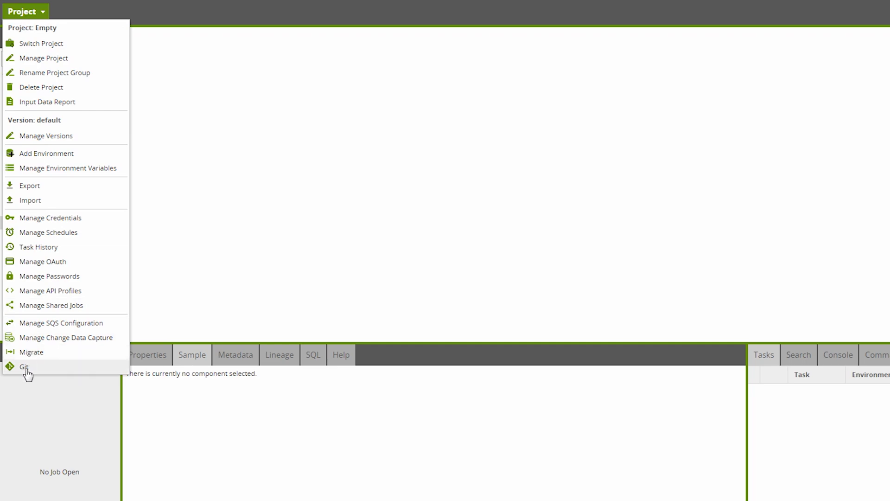
left_click(24, 366)
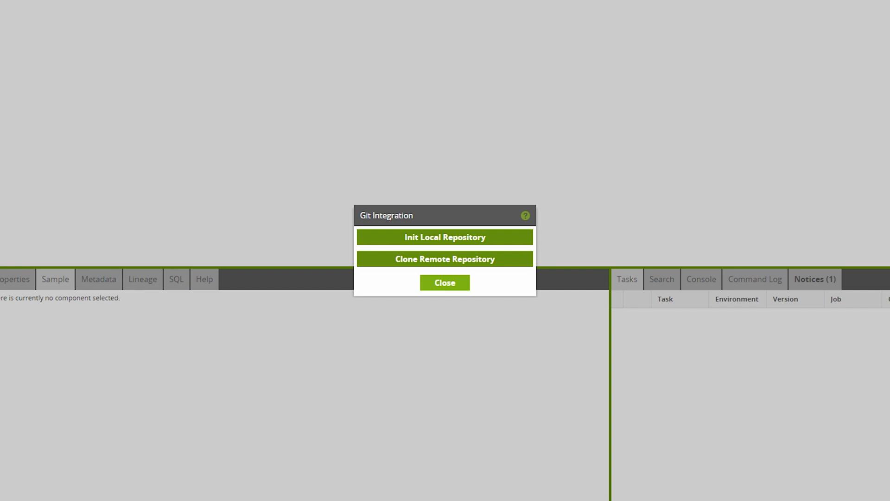
mouse_move(167, 261)
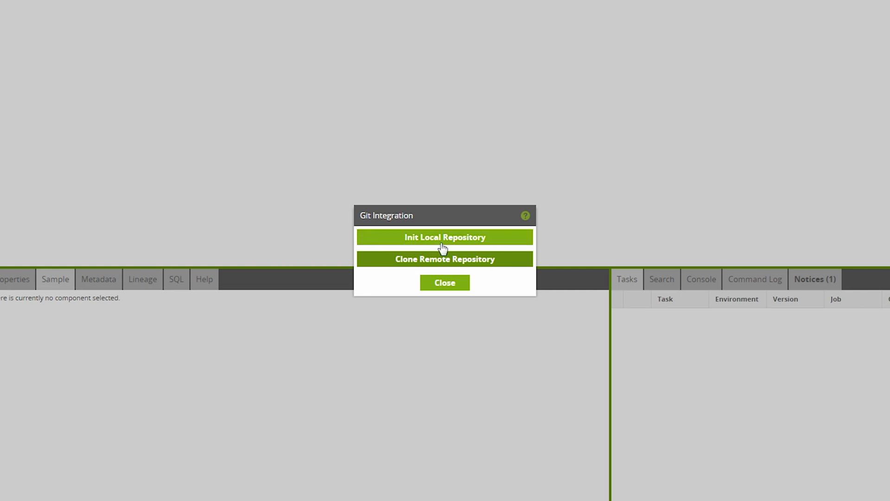
left_click(444, 237)
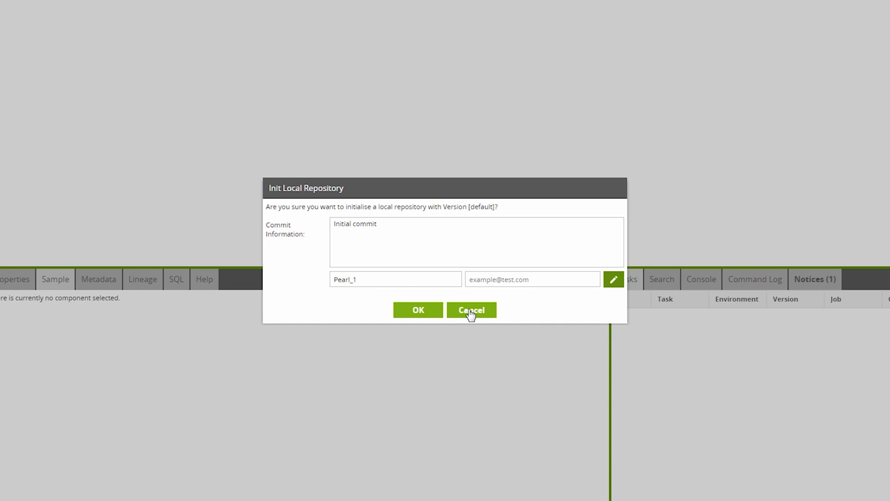
left_click(471, 310)
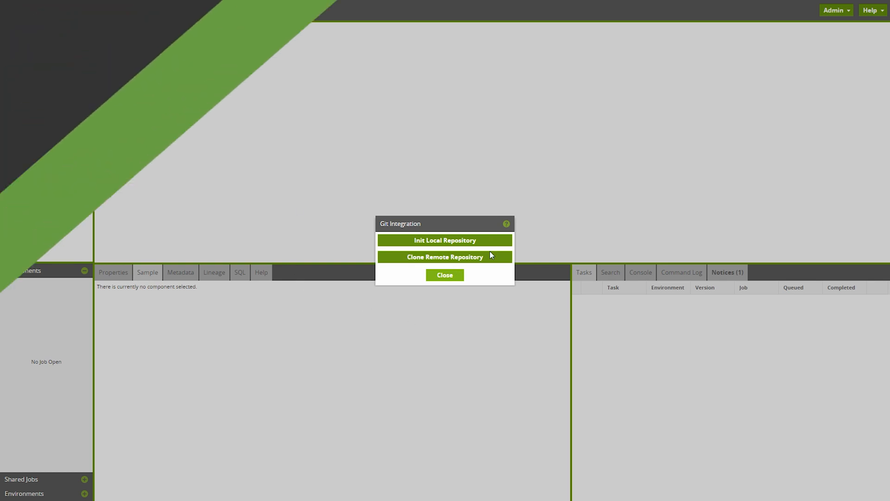
Step: Dismiss Git options and review the Sharepoint Data Transfer target type, leaving it S3
left_click(445, 275)
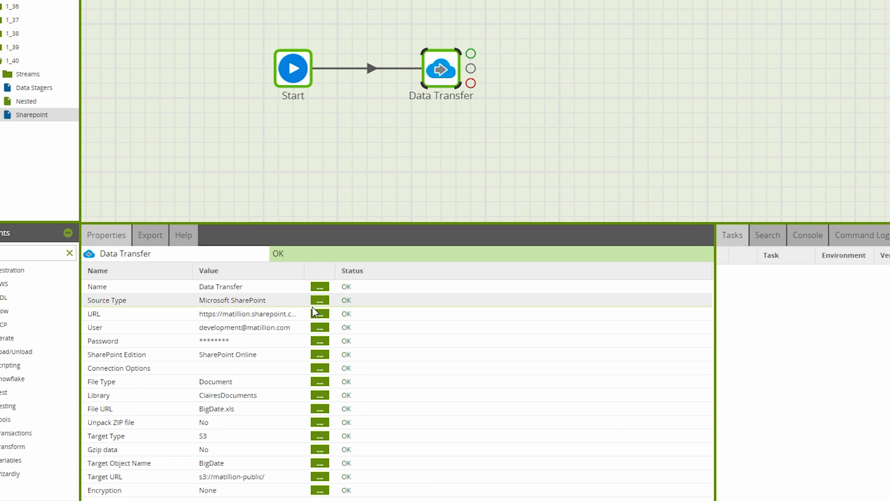
mouse_move(318, 304)
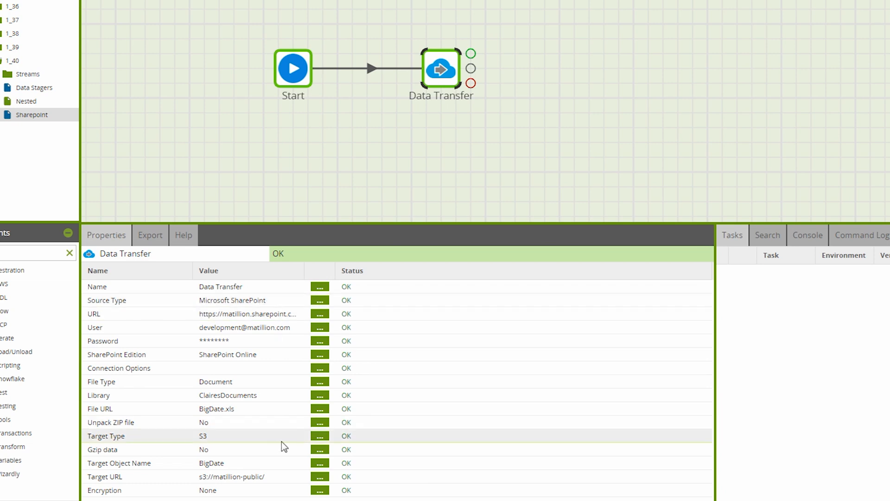
left_click(319, 435)
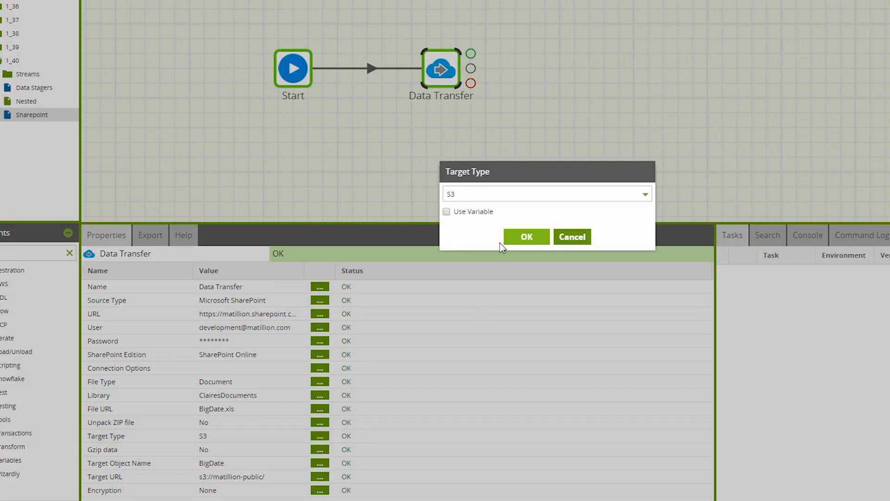
left_click(539, 194)
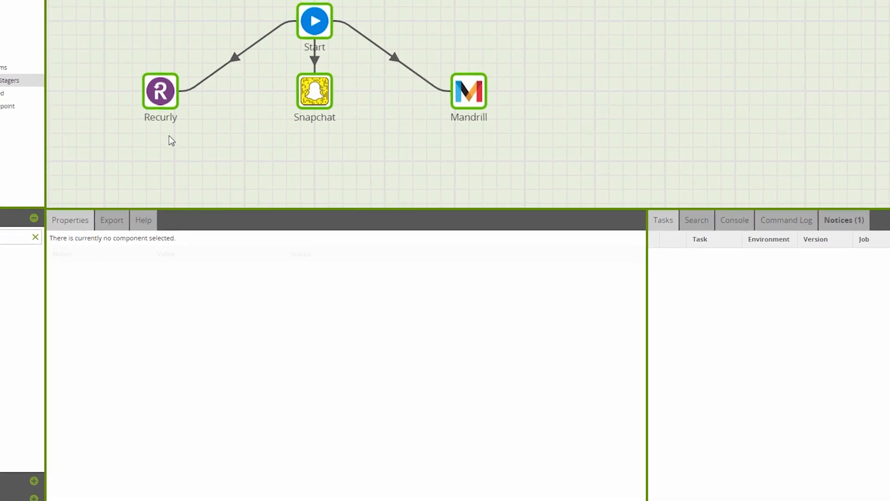
Step: Review Recurly's invoices settings, then Mandrill's Messages Search source targeting doc_tbl
left_click(160, 92)
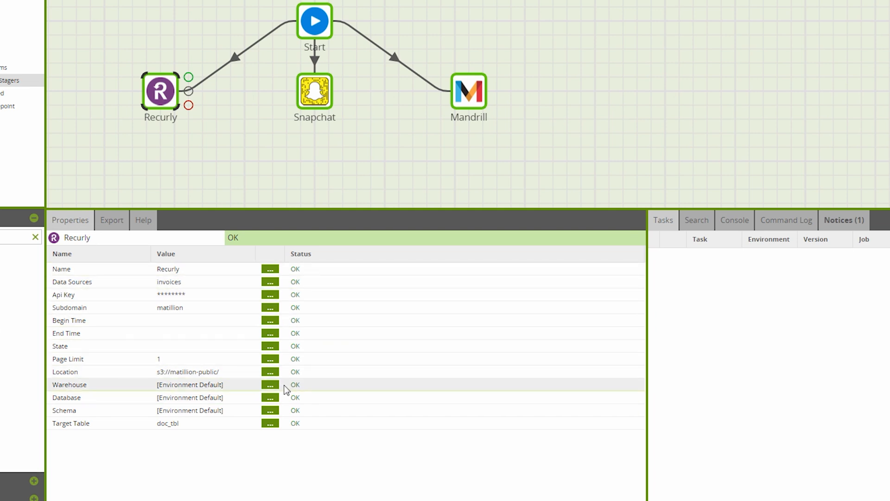
mouse_move(148, 457)
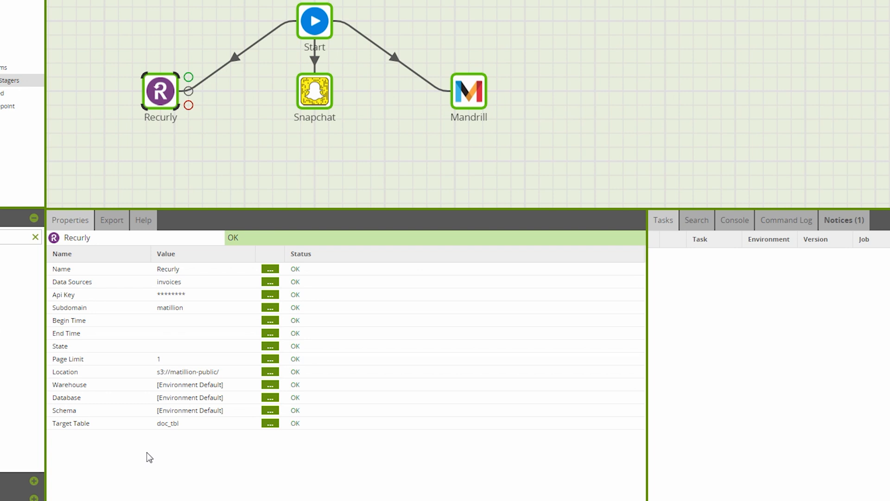
mouse_move(175, 226)
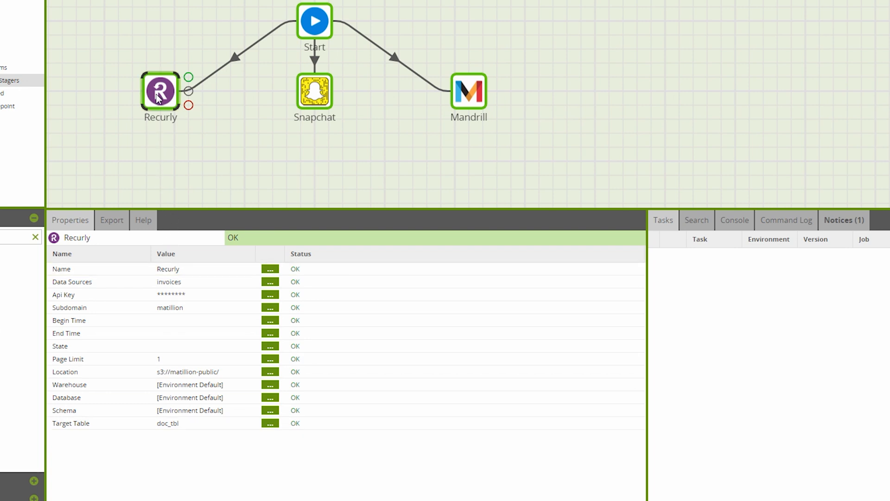
left_click(468, 92)
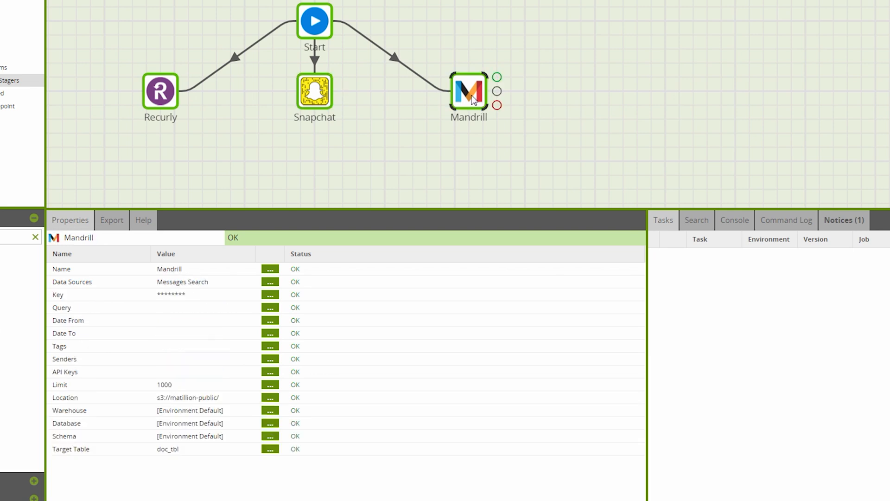
mouse_move(539, 110)
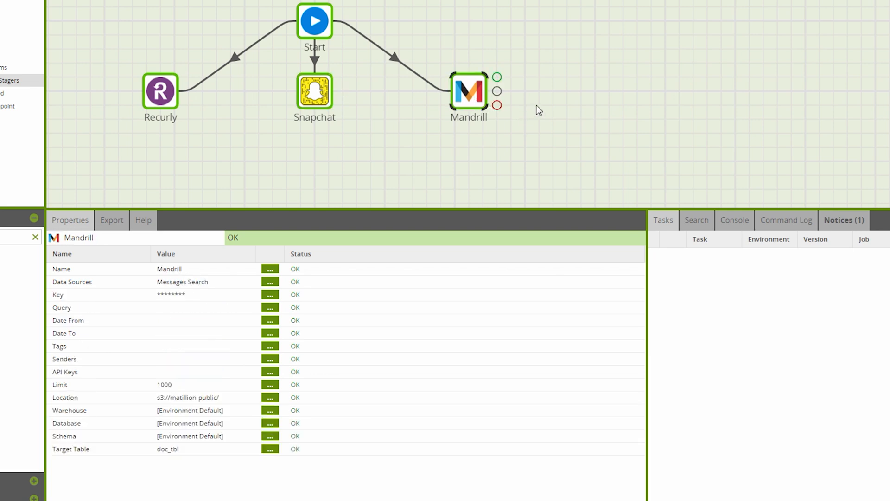
mouse_move(546, 106)
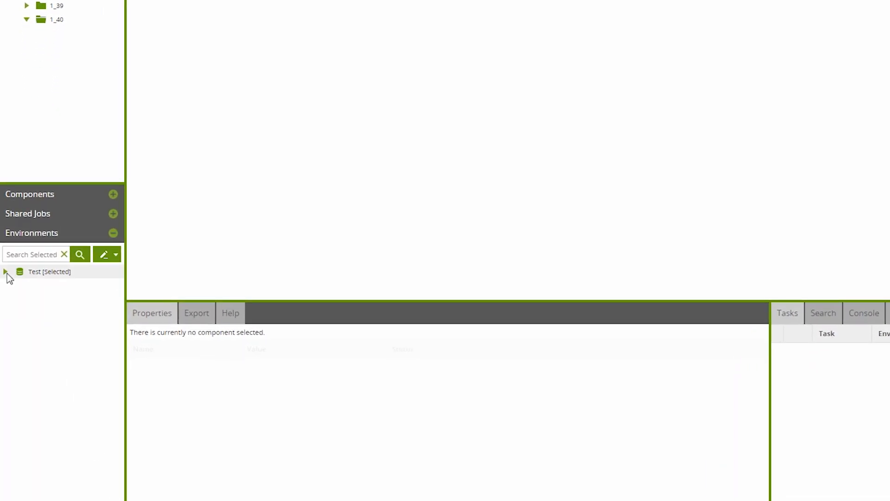
Step: Edit the Test environment and set Redshift Defaults Concurrent Connections to 2
right_click(48, 272)
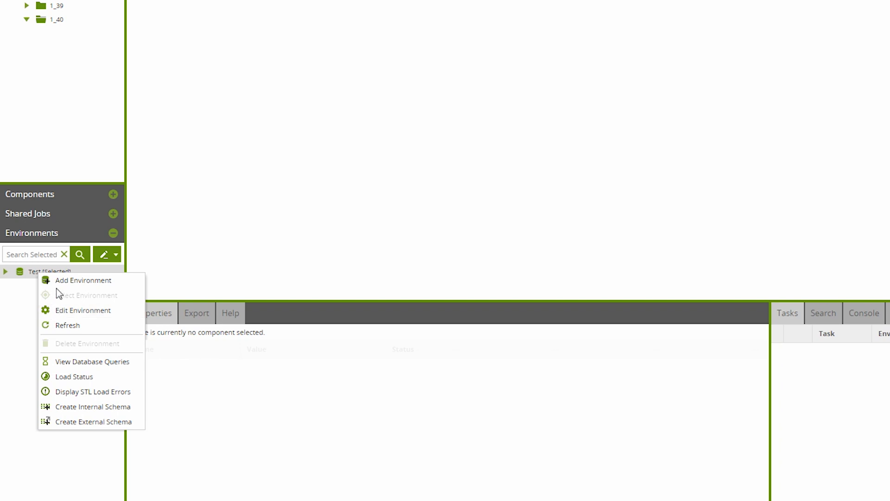
left_click(83, 310)
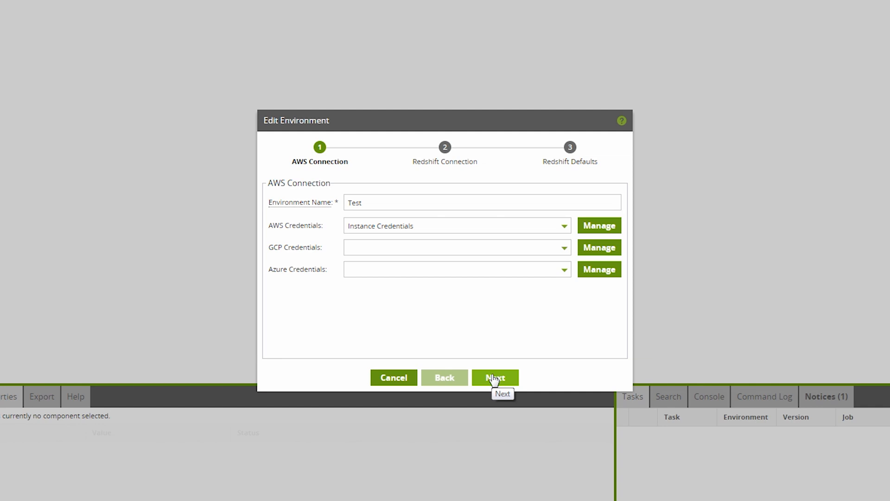
left_click(494, 377)
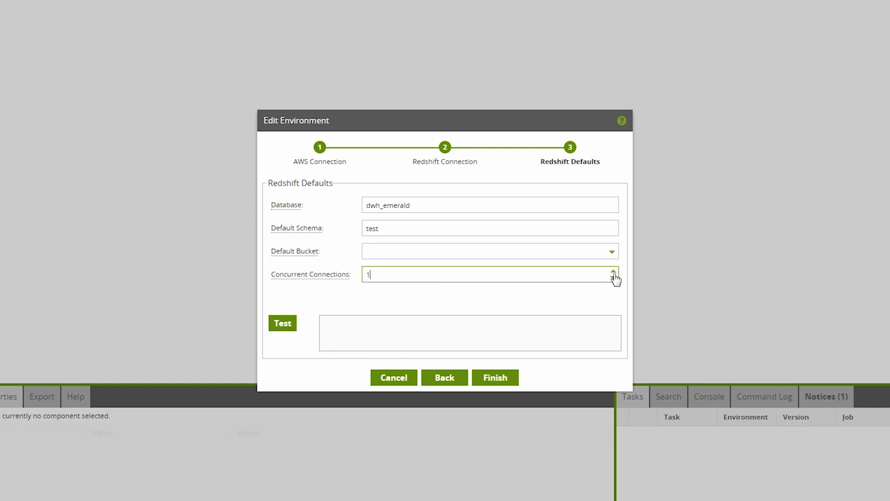
left_click(612, 272)
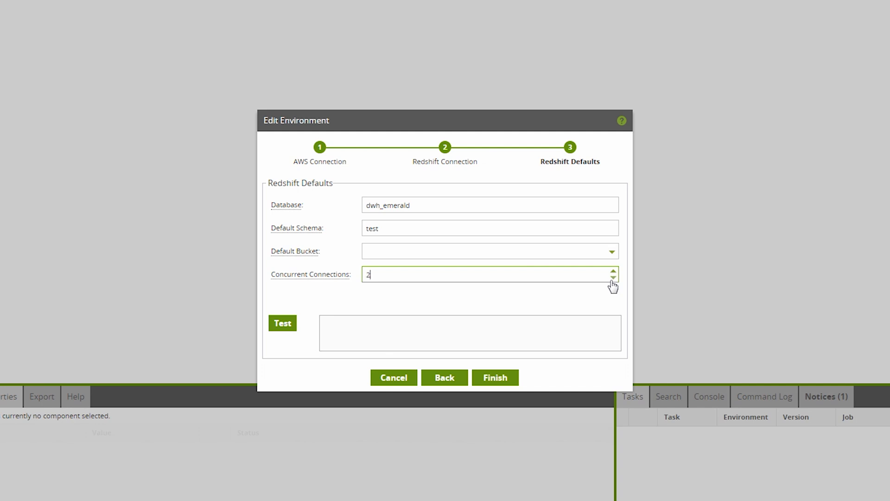
mouse_move(349, 295)
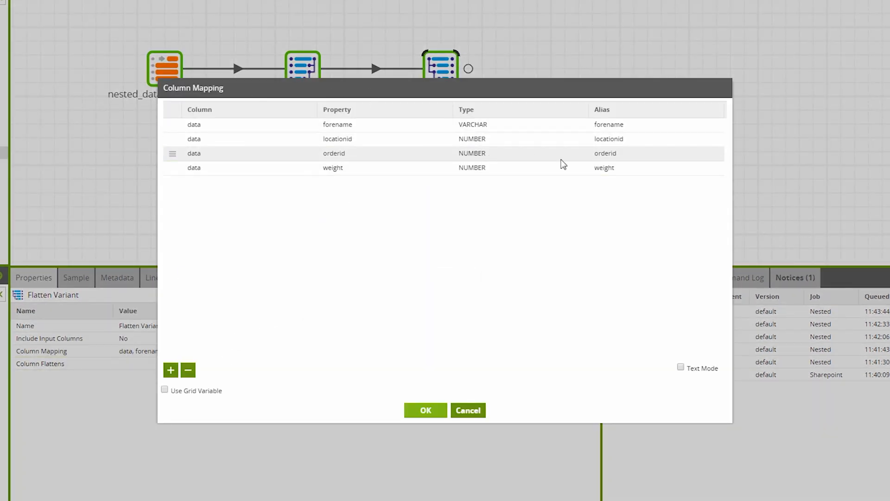
Step: Close Flatten Variant mapping, autofill Extract Nested Data's structure, and sample its data
left_click(425, 410)
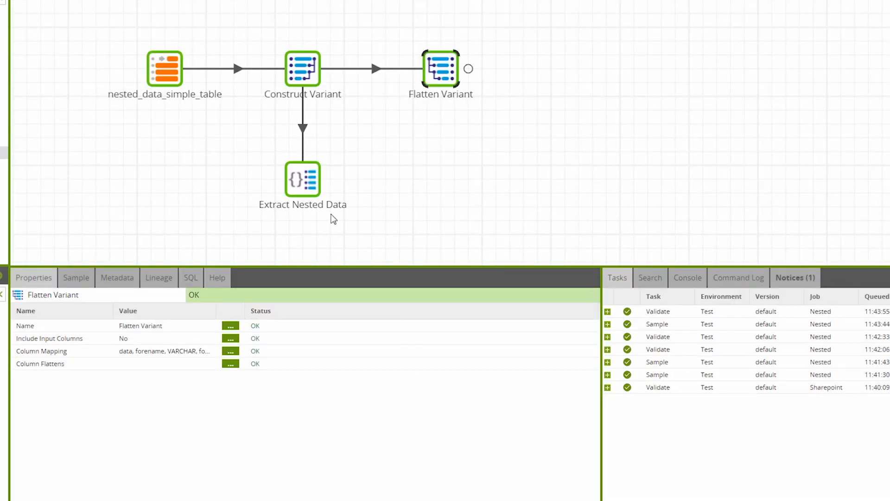
left_click(302, 180)
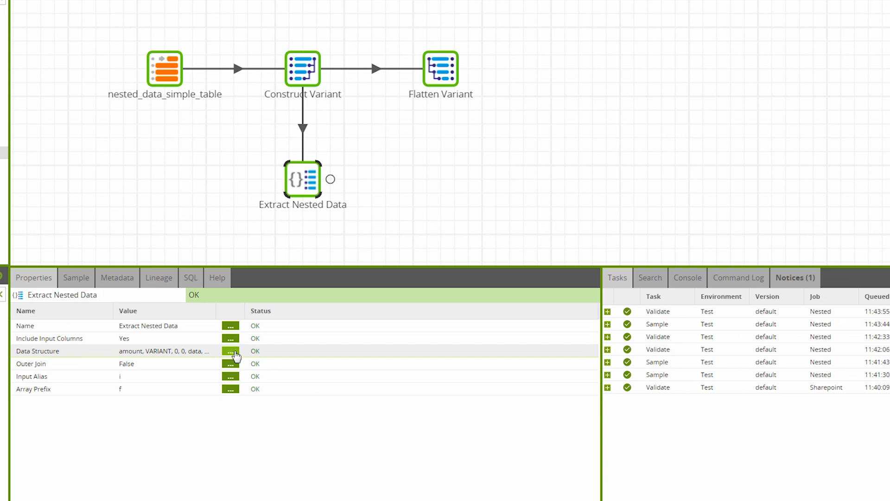
left_click(230, 351)
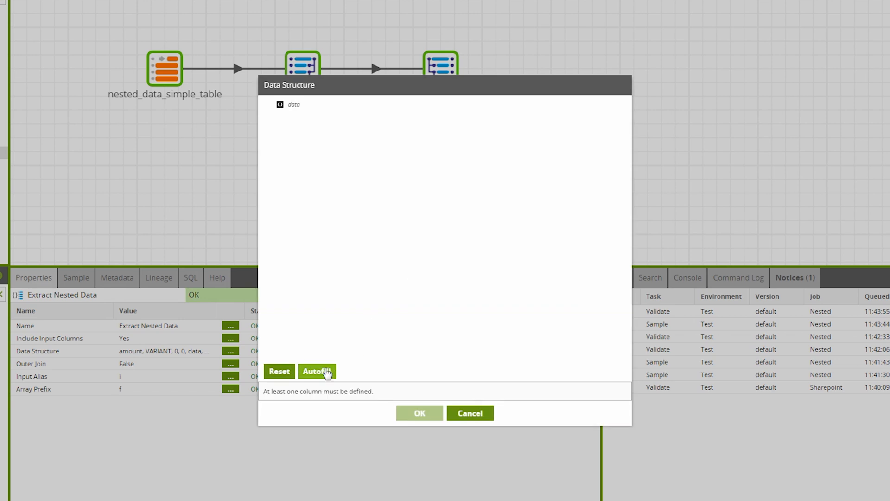
left_click(316, 371)
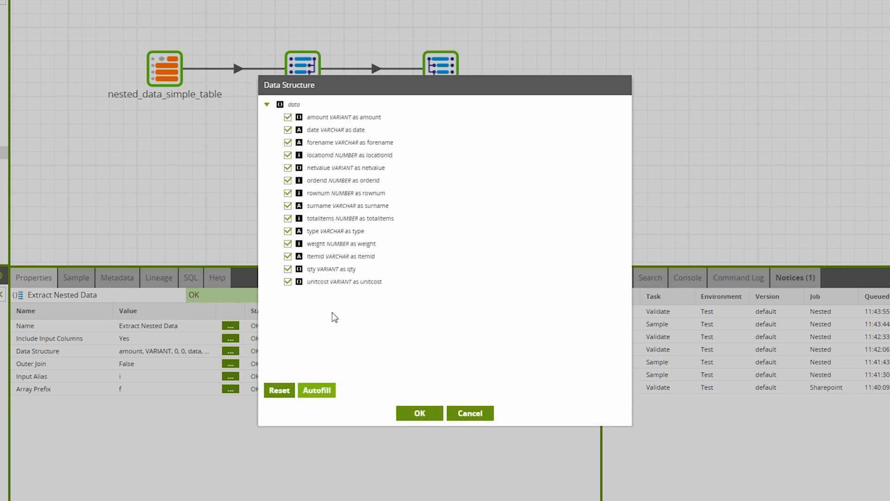
mouse_move(422, 187)
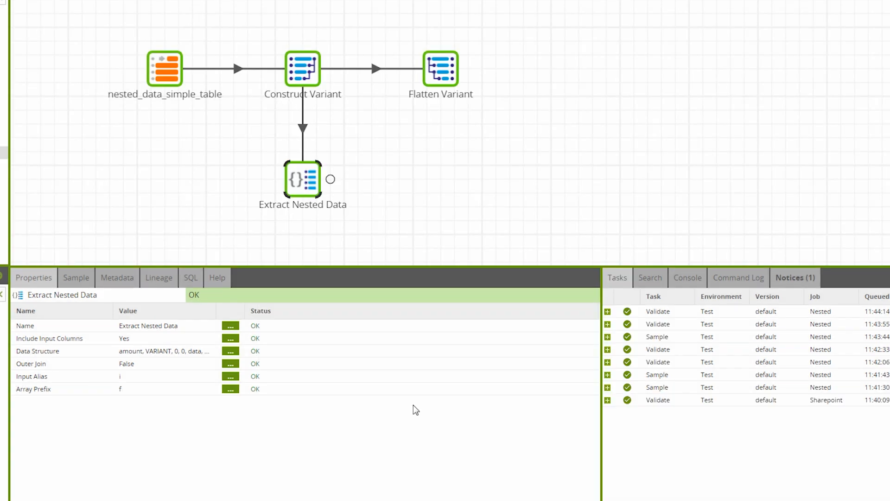
left_click(76, 278)
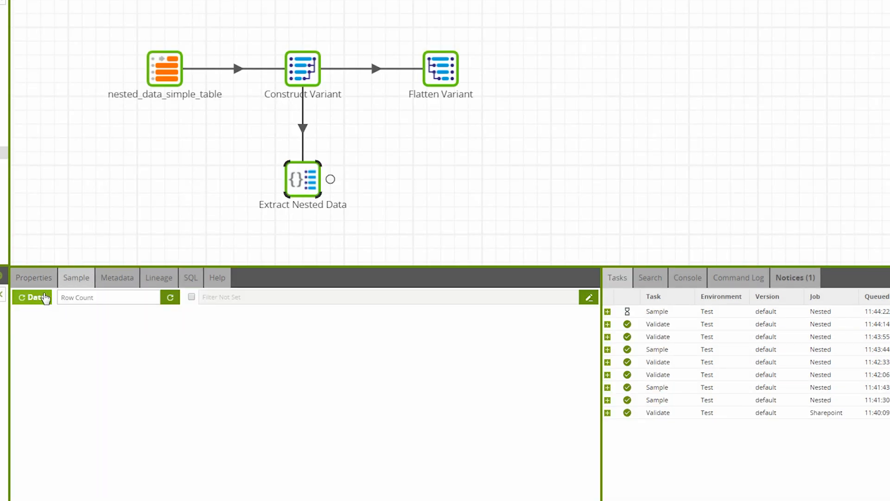
left_click(31, 297)
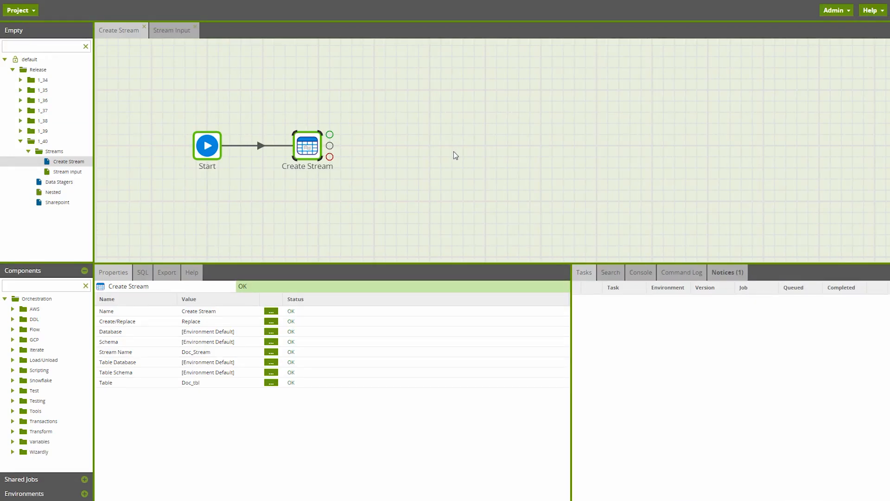
mouse_move(427, 167)
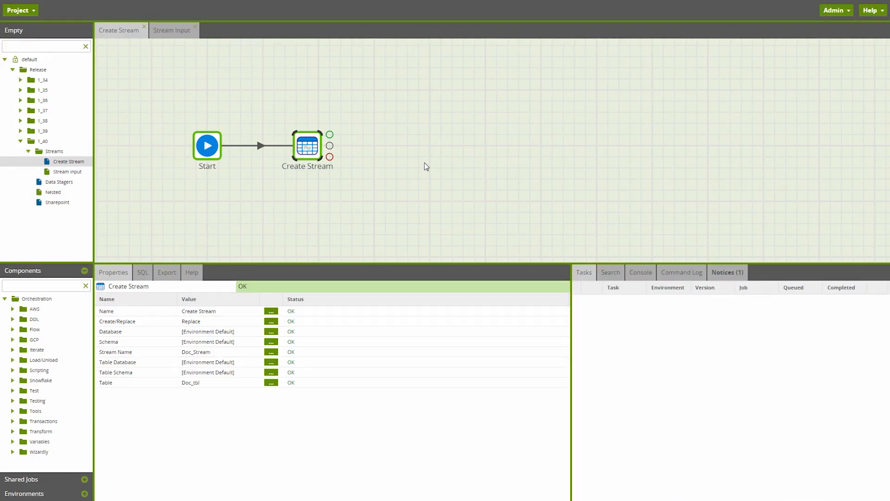
mouse_move(310, 202)
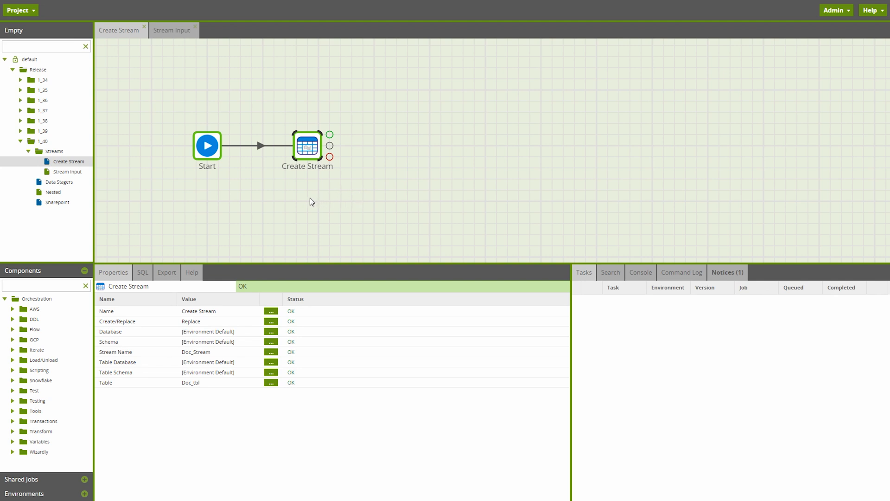
mouse_move(283, 200)
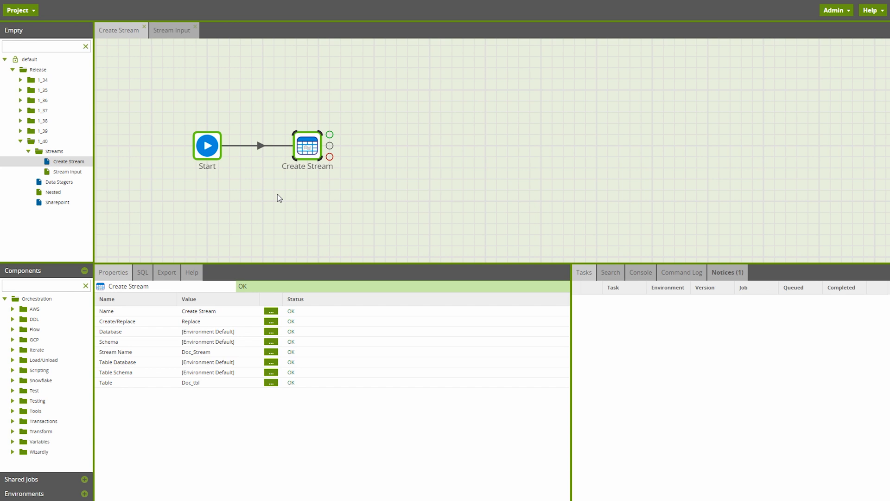
mouse_move(288, 173)
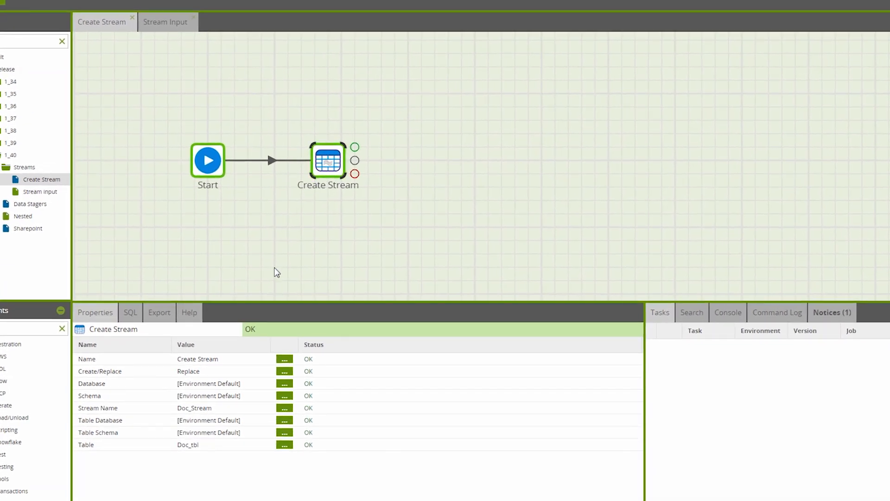
mouse_move(199, 456)
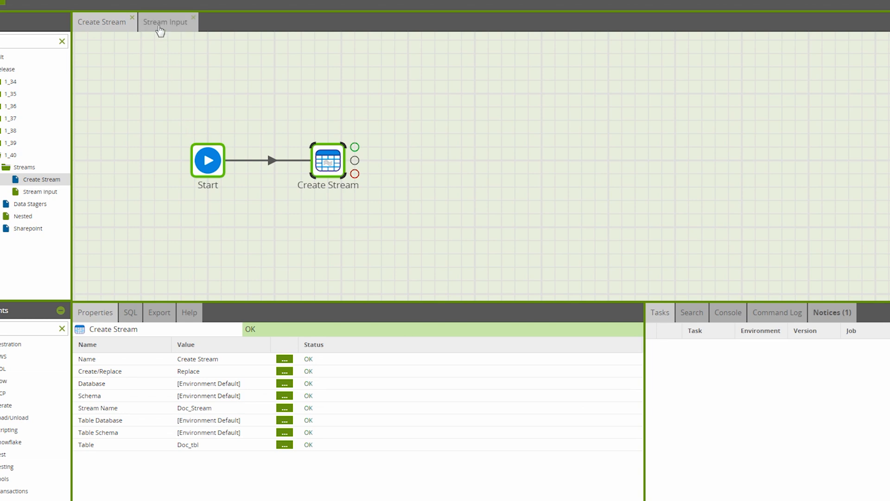
Step: Open the Stream Input job and view Stream_Input's SQL reading from Doc_Stream
left_click(165, 22)
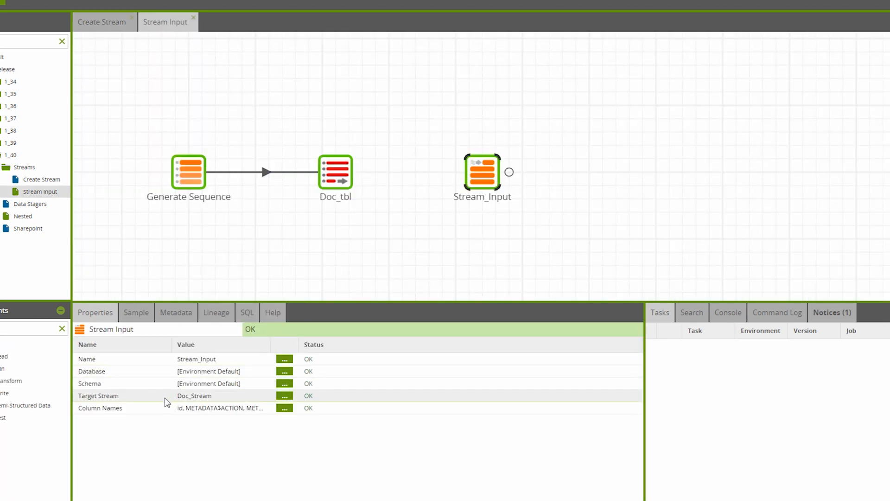
mouse_move(215, 404)
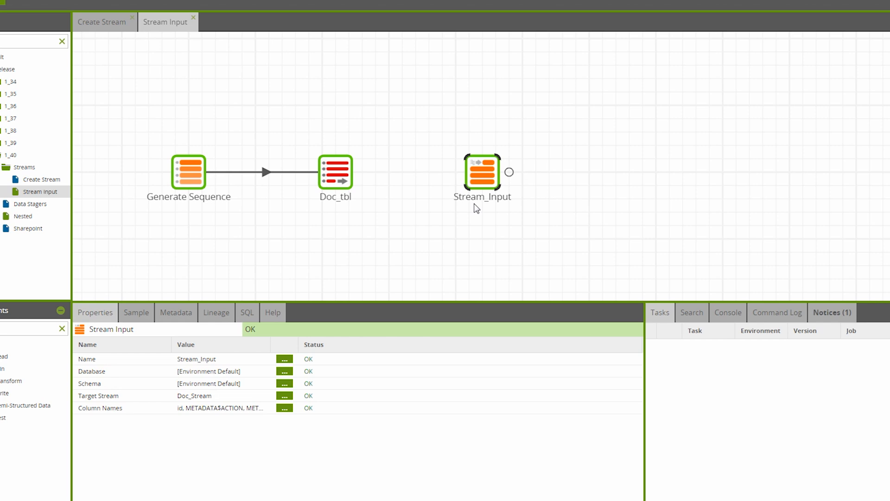
mouse_move(465, 214)
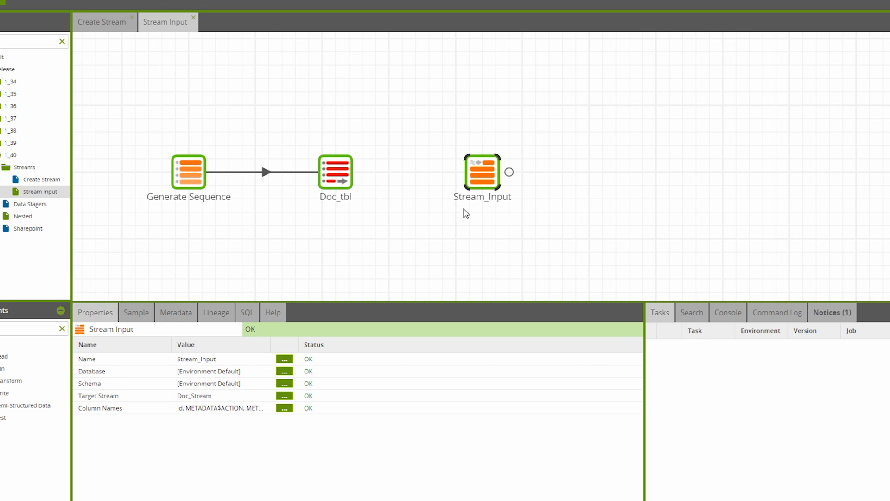
mouse_move(385, 205)
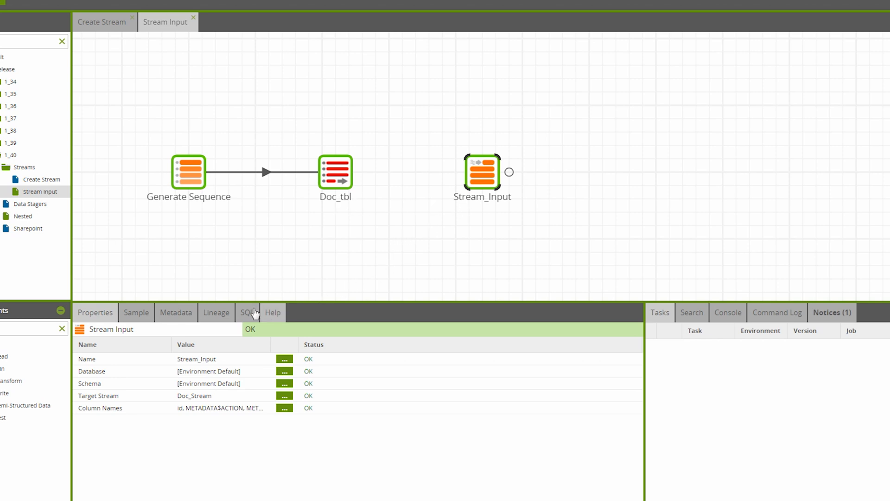
left_click(136, 312)
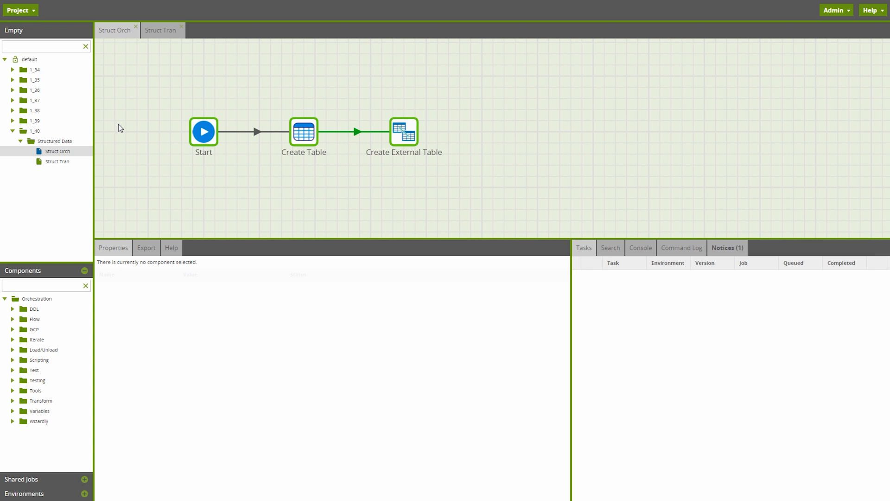
mouse_move(178, 111)
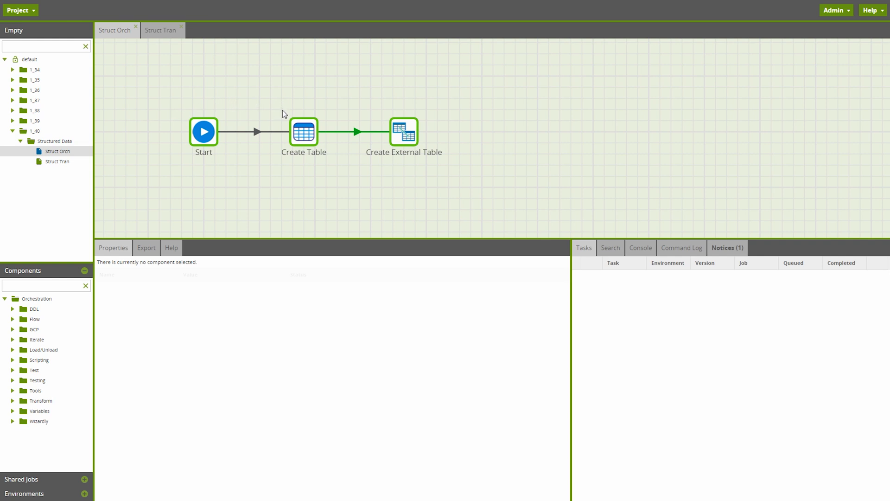
Step: Select Create Table to show doc_nested's properties with Create mode
left_click(303, 132)
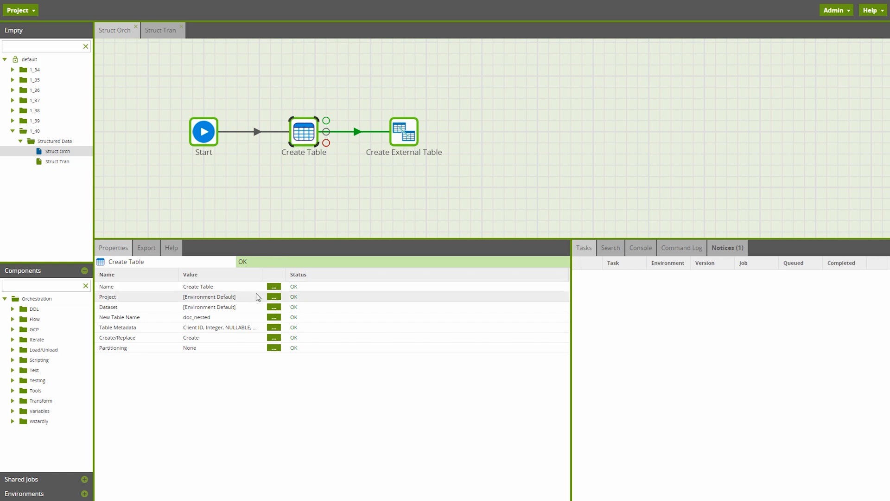
mouse_move(258, 309)
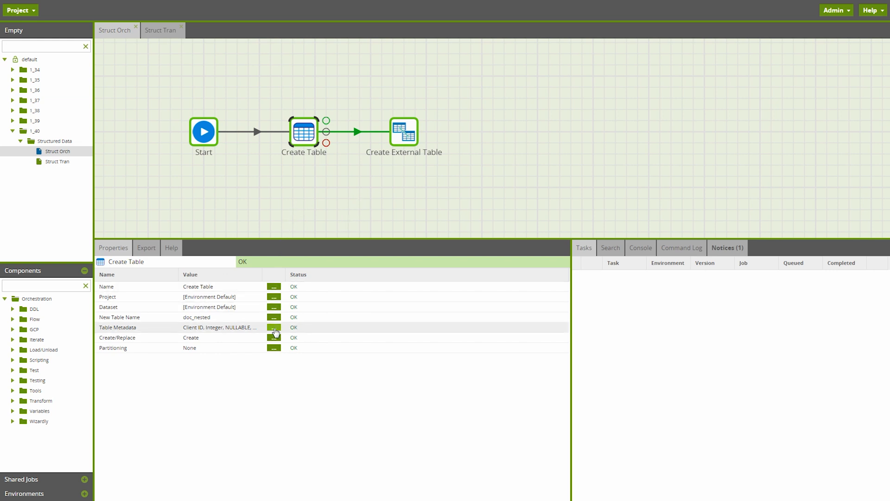
Step: Open Table Metadata showing Client ID and MyStructure with its Phone Numbers sub-struct
left_click(274, 327)
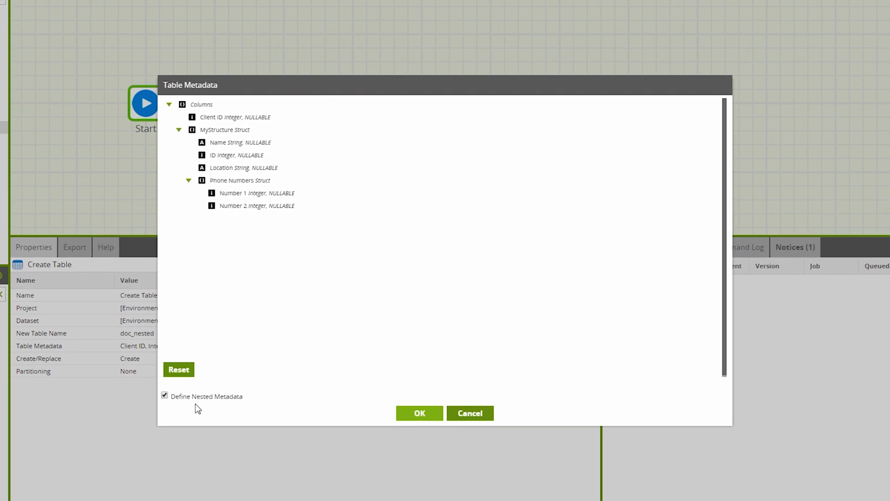
mouse_move(231, 403)
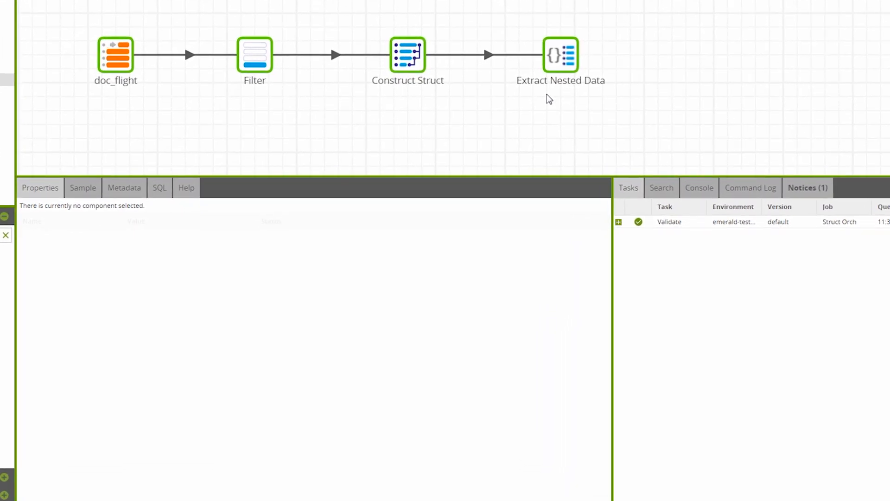
Step: Review Construct Struct's mapping of flight columns into 'data', then sample its output
left_click(407, 56)
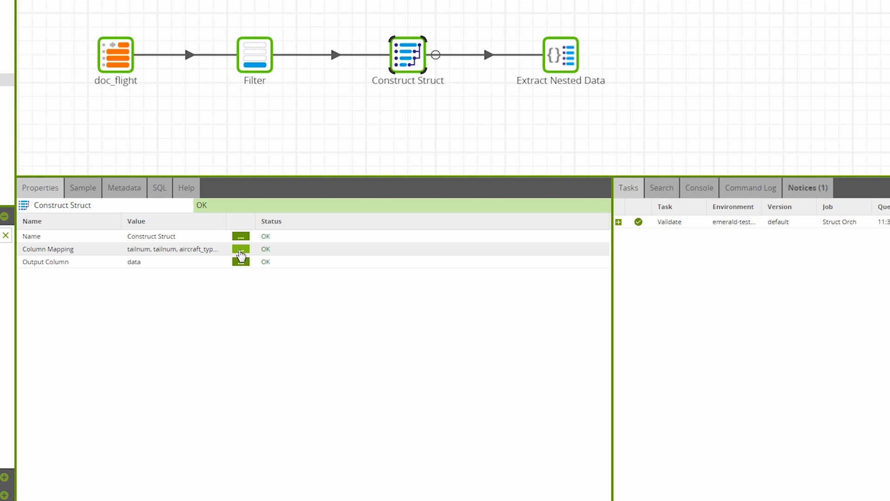
left_click(239, 249)
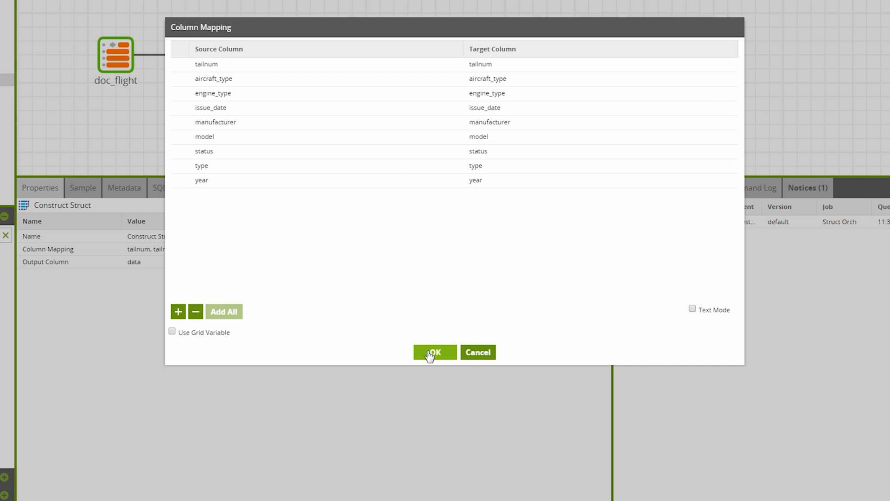
left_click(435, 352)
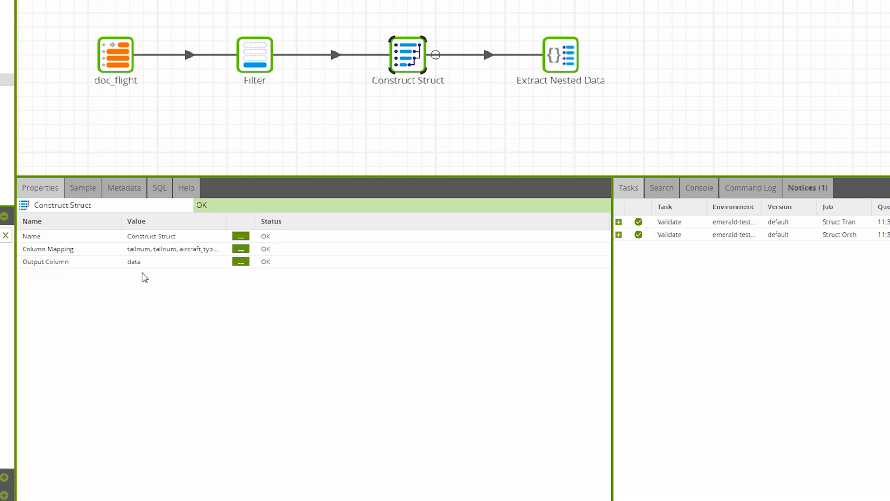
left_click(82, 187)
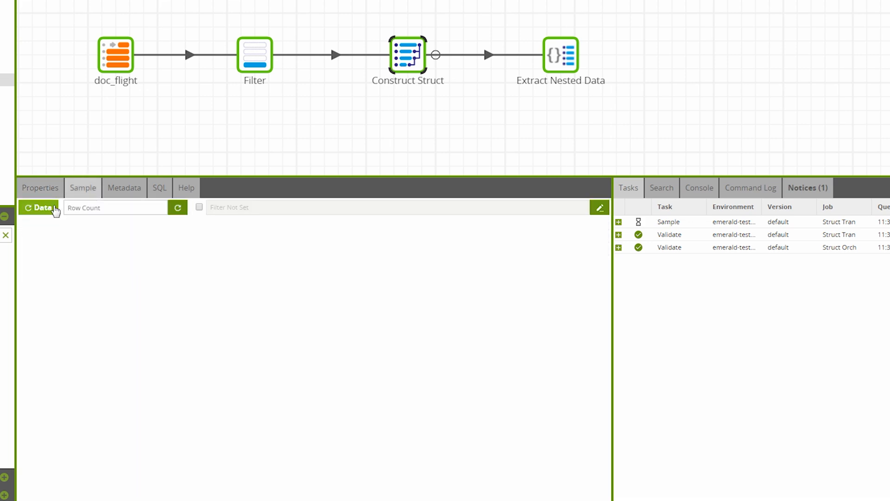
left_click(38, 207)
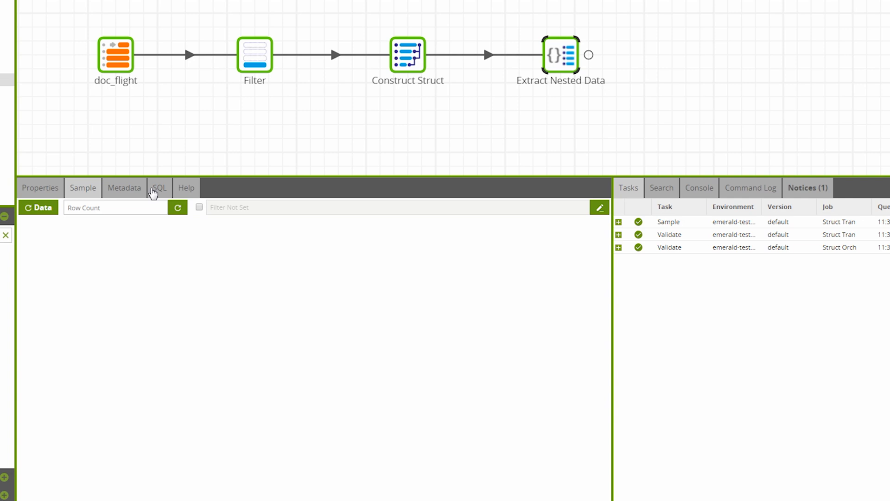
Step: Confirm Extract Nested Data's data struct columns and aliases like data_tailnum and data_model
left_click(40, 187)
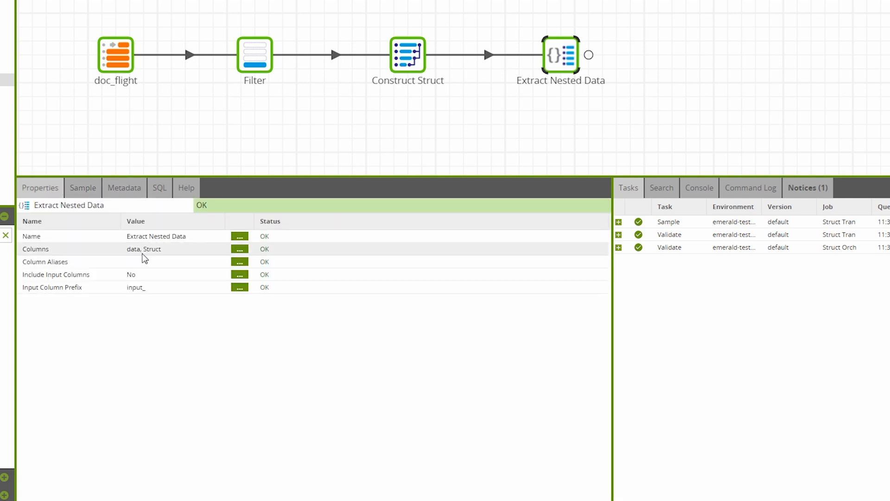
mouse_move(130, 258)
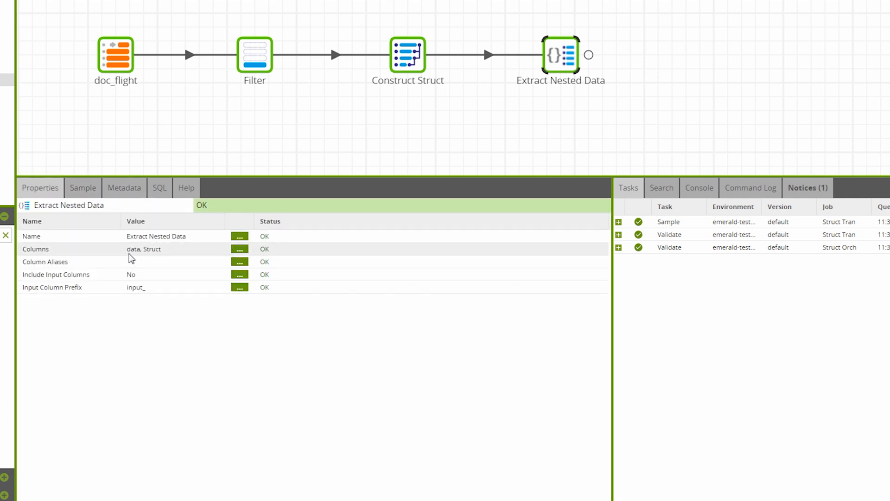
left_click(240, 249)
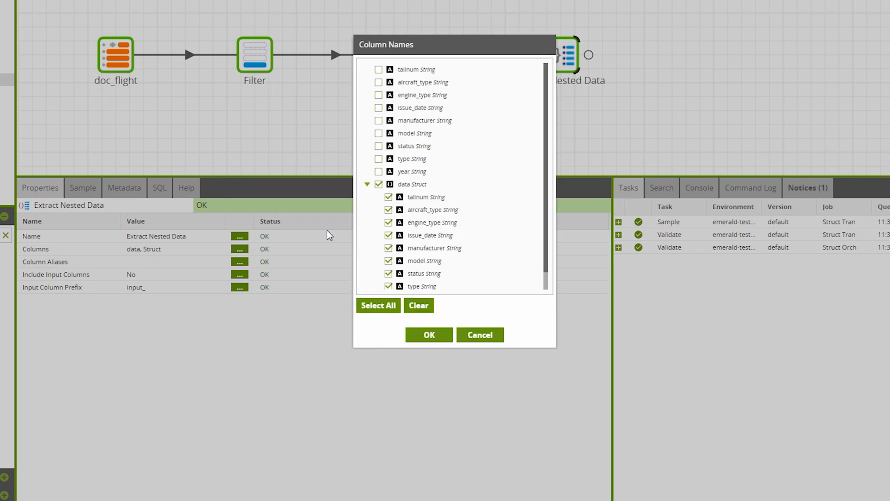
mouse_move(380, 95)
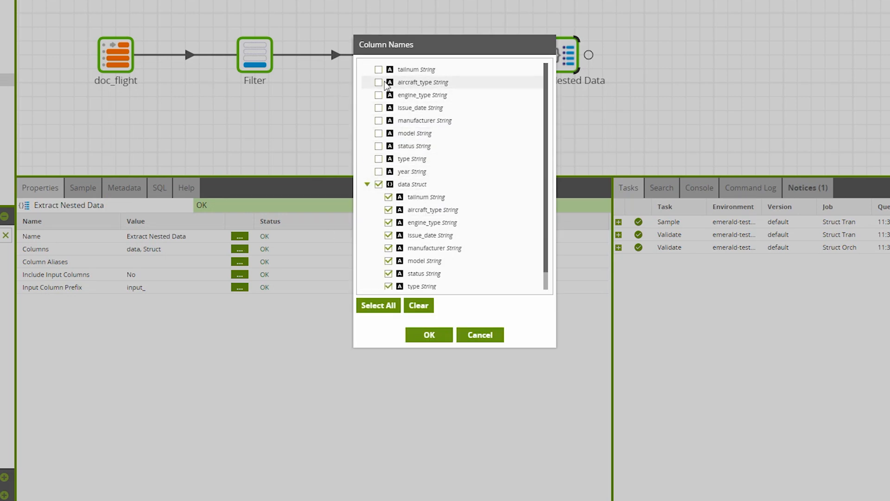
scroll("down", 3)
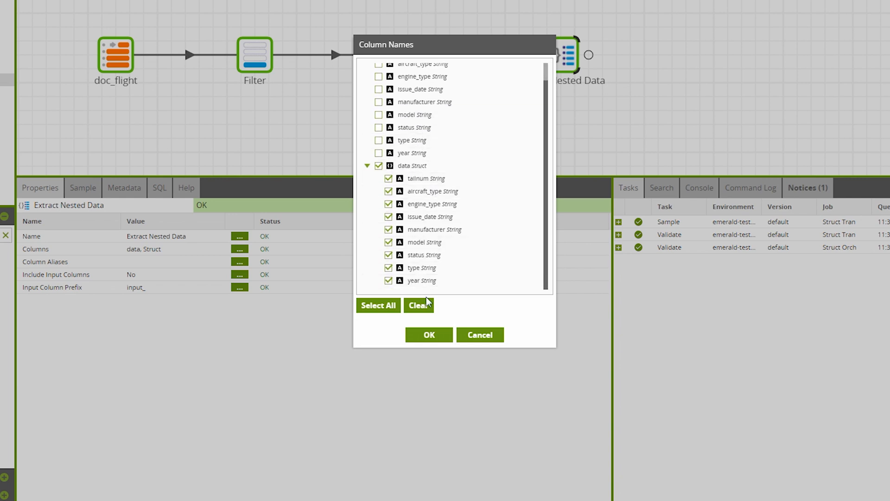
left_click(428, 334)
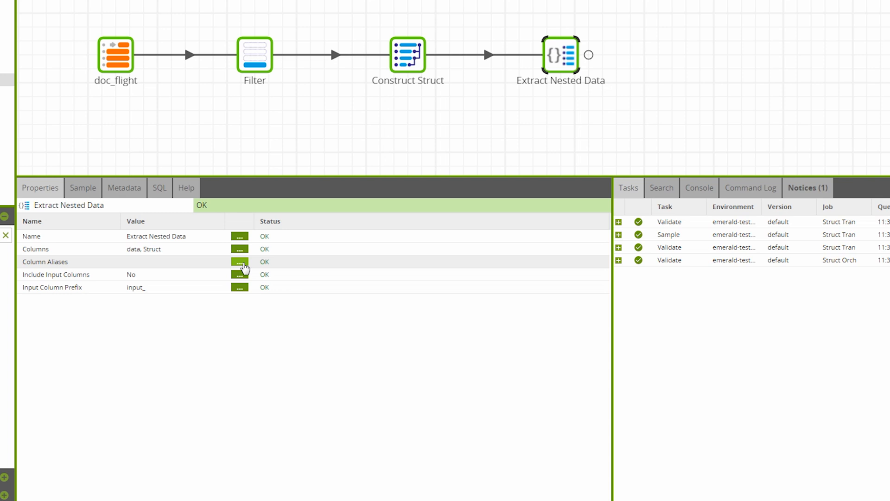
left_click(239, 261)
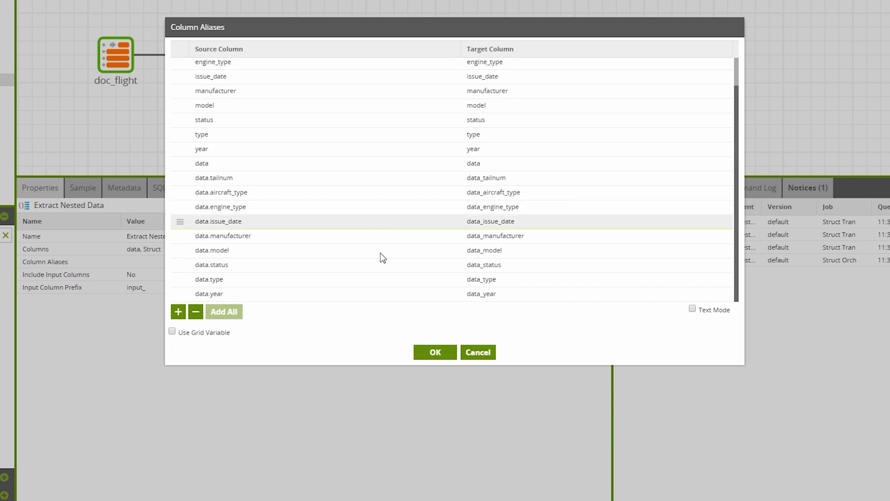
left_click(434, 352)
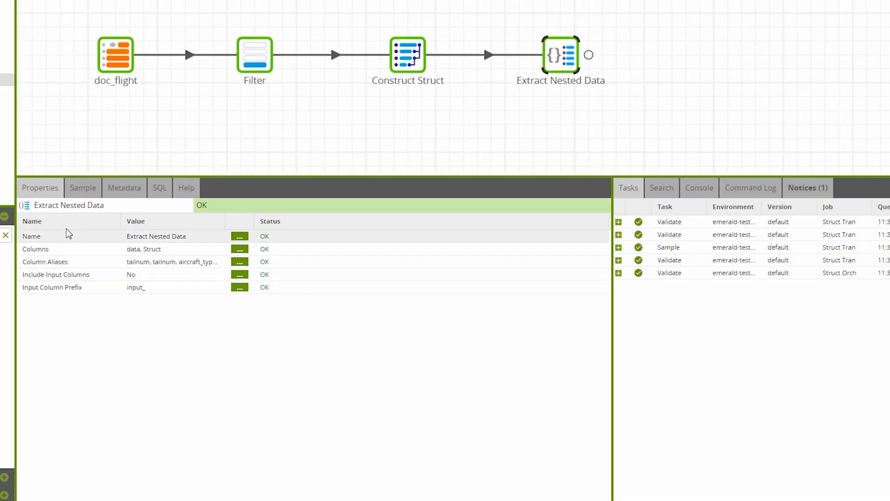
Step: Sample Extract Nested Data to show flattened aircraft rows with data_aircraft_type, data_model, data_tailnum columns
left_click(82, 187)
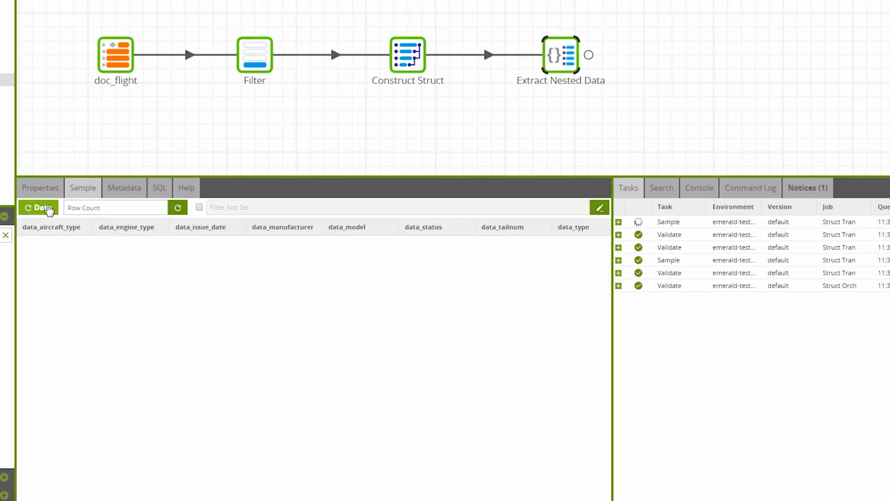
left_click(38, 208)
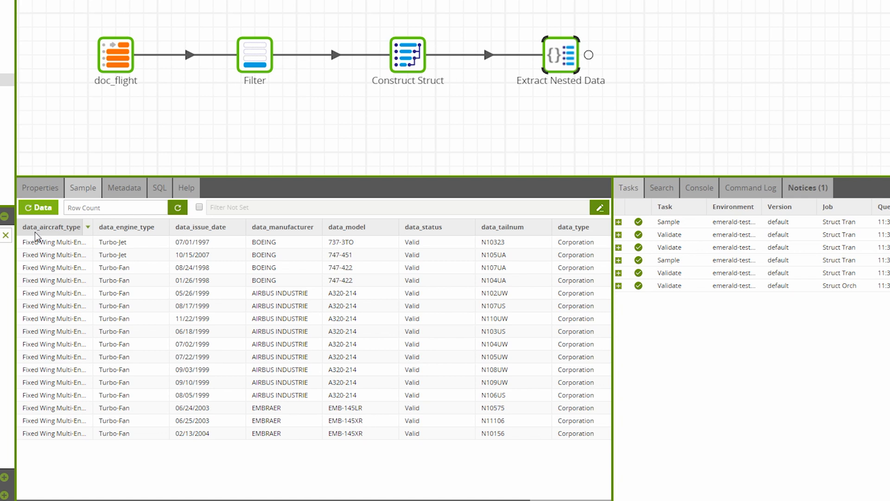
mouse_move(38, 237)
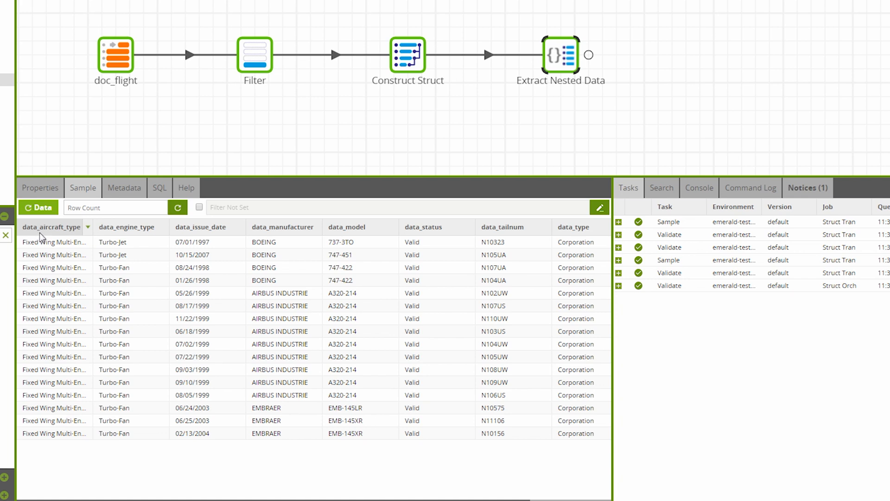
mouse_move(40, 236)
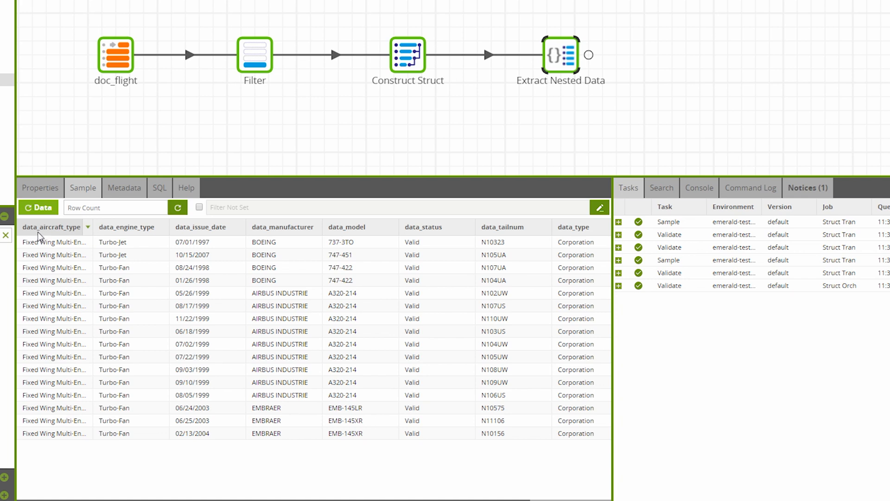